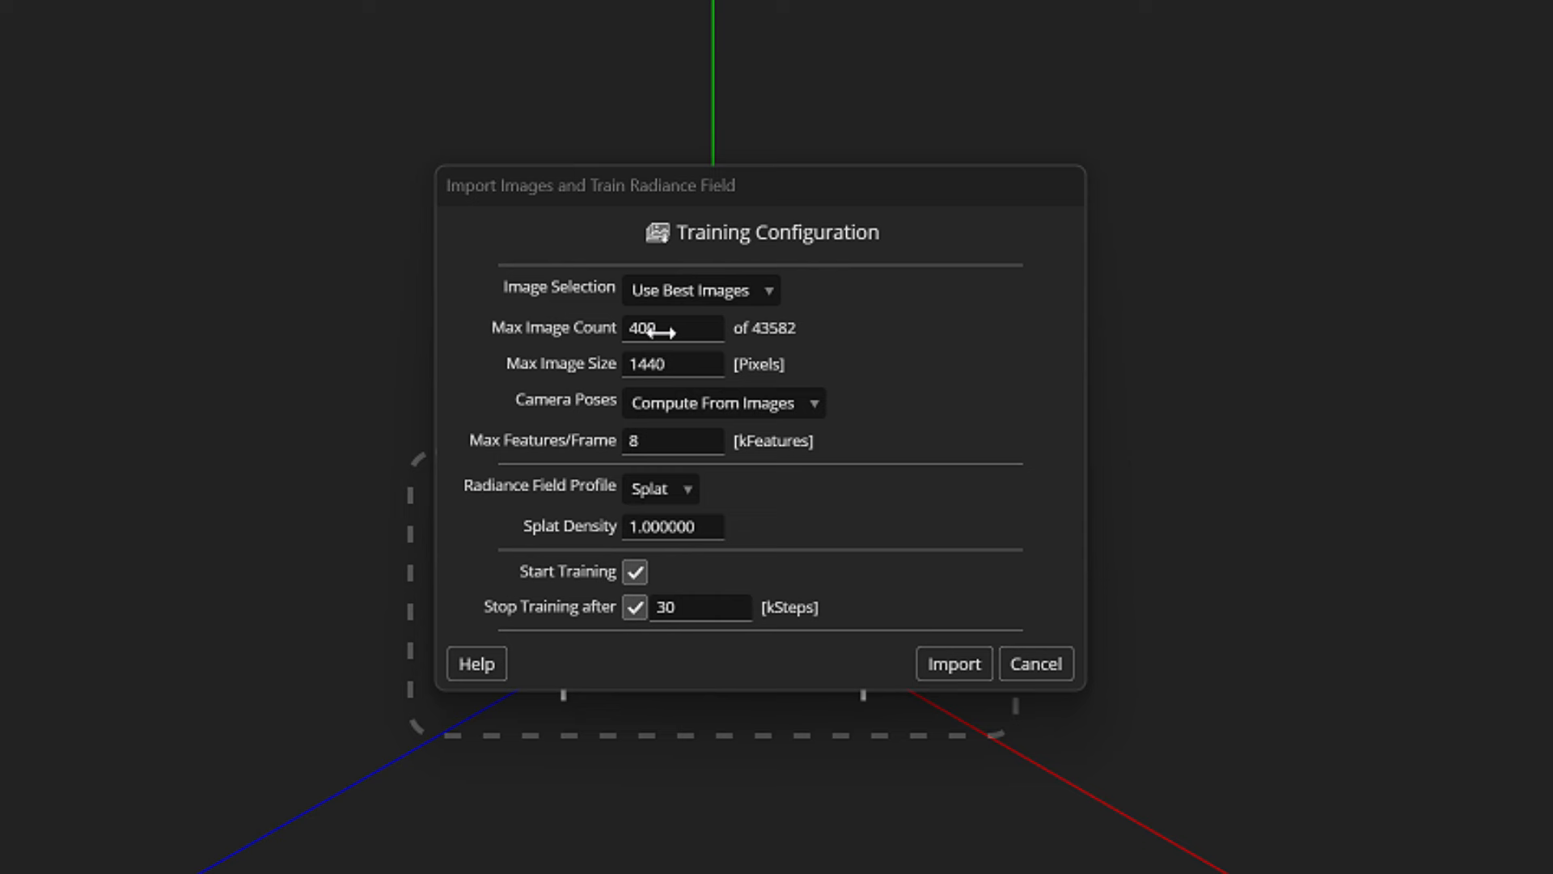
Set Max Image Count to 1000 with Image Selection kept on Use Best Images
{"action": "left_click", "coordinate": [699, 289]}
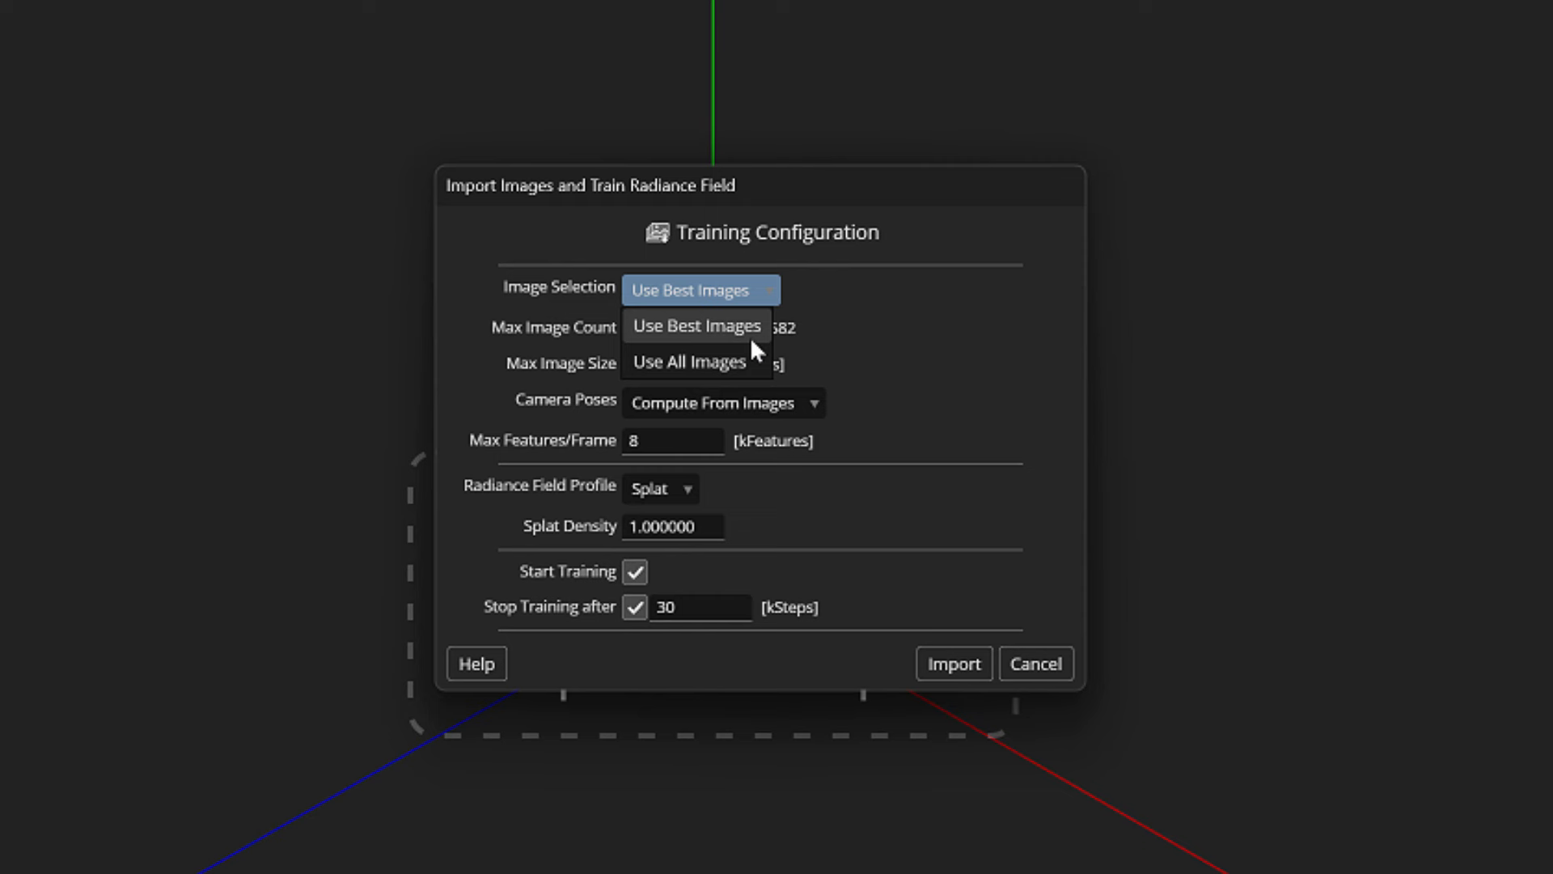
{"action": "left_click", "coordinate": [695, 325]}
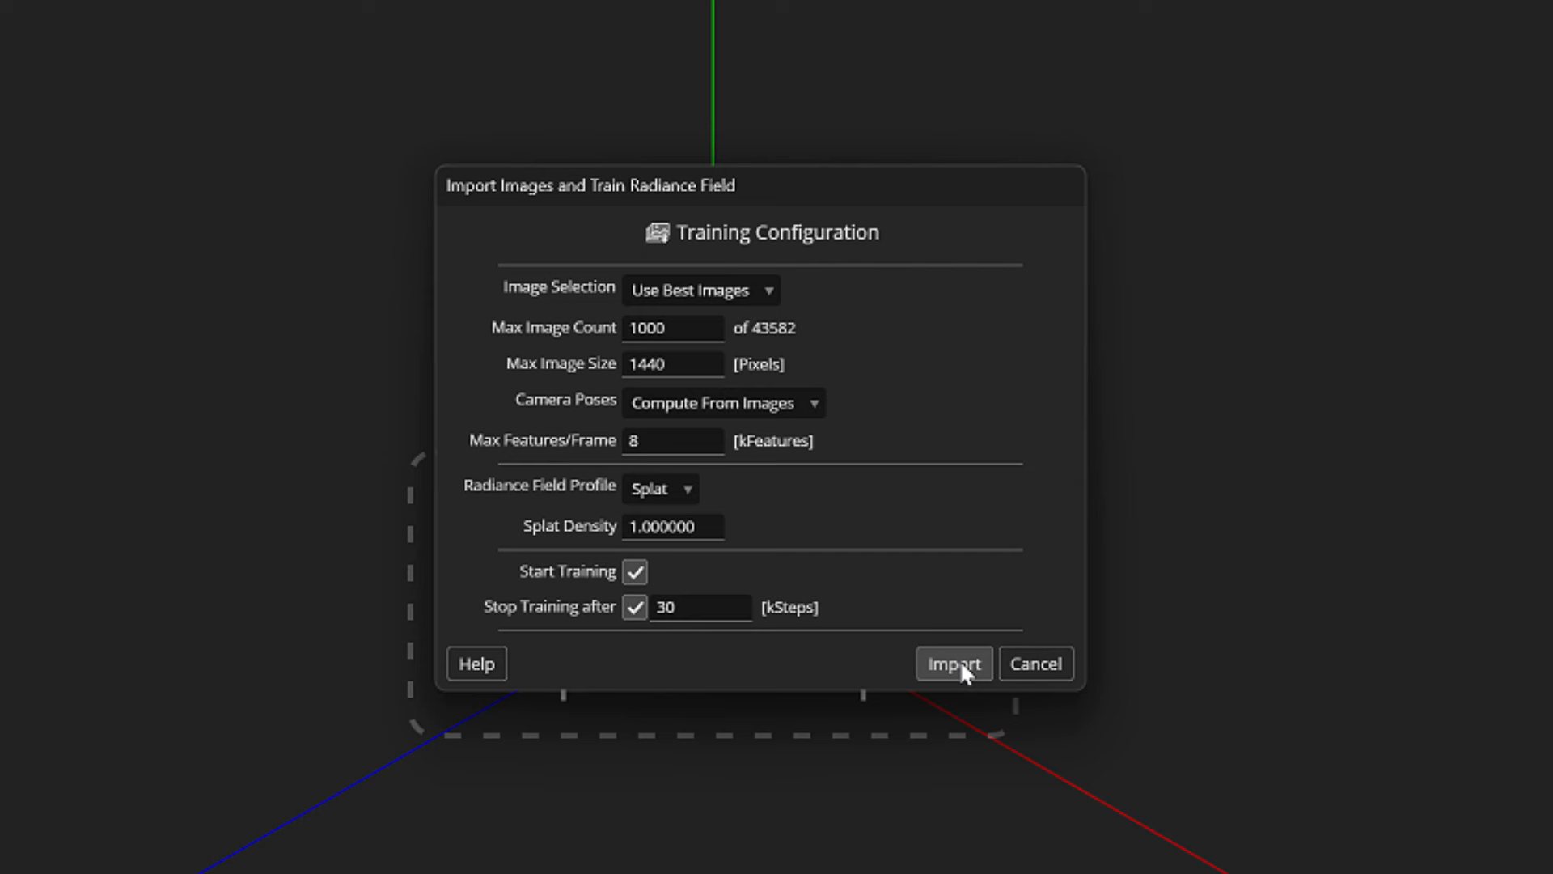